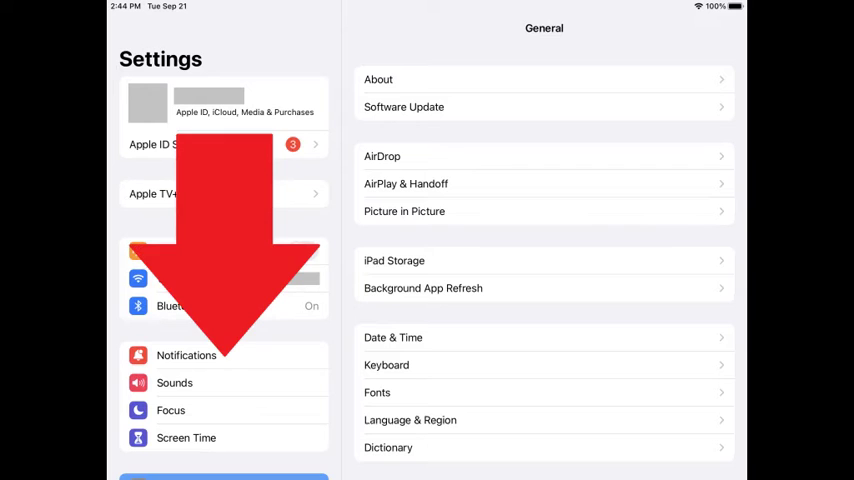
# Step: Reach Safari's Extensions settings in the General section of iPadOS Settings
pyautogui.scroll(-3)
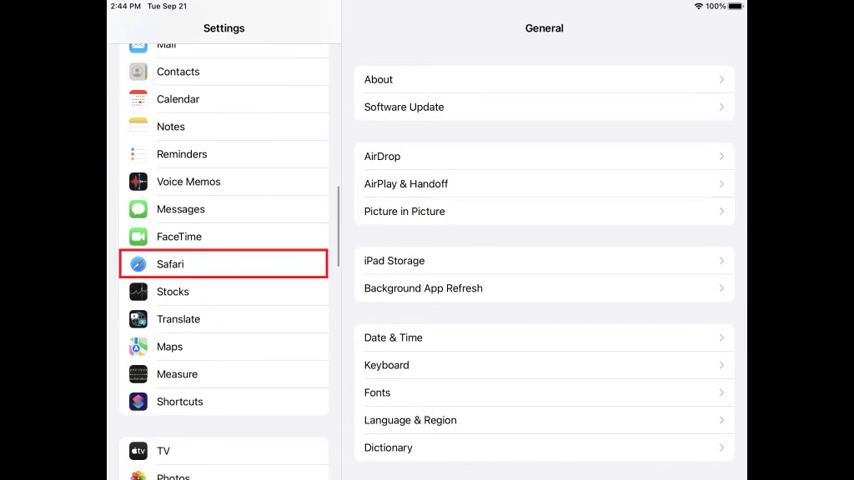
pyautogui.click(170, 264)
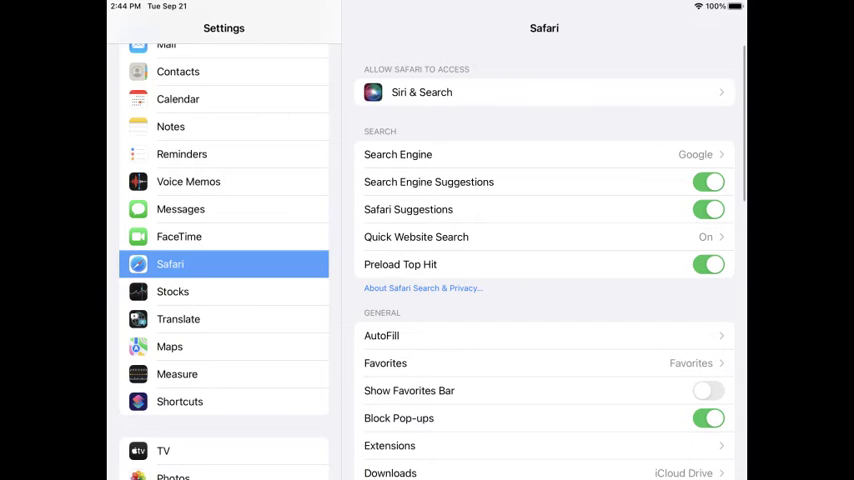
pyautogui.scroll(3)
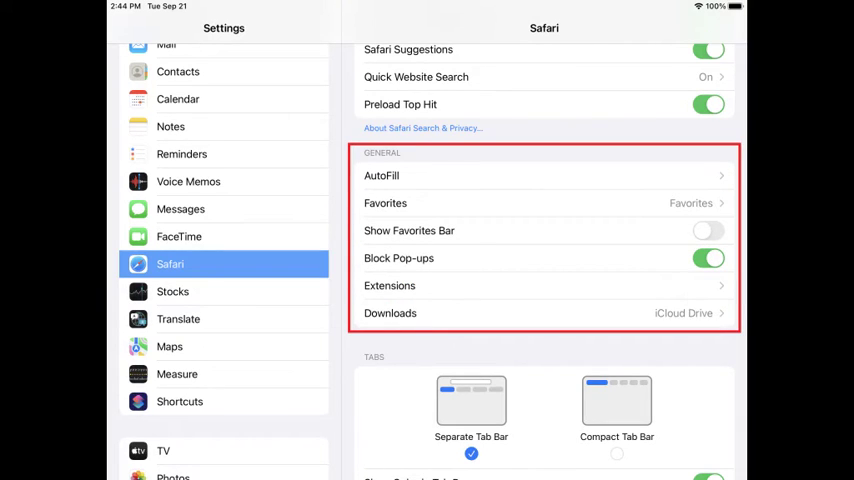
pyautogui.click(544, 284)
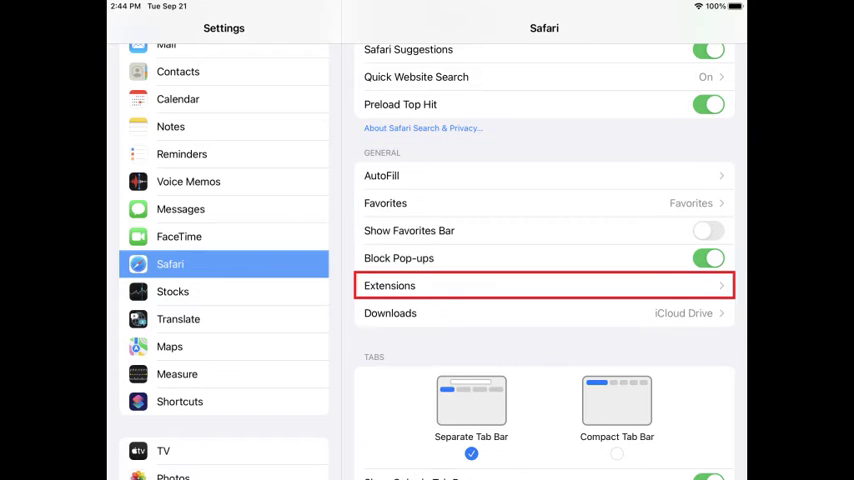
pyautogui.click(544, 284)
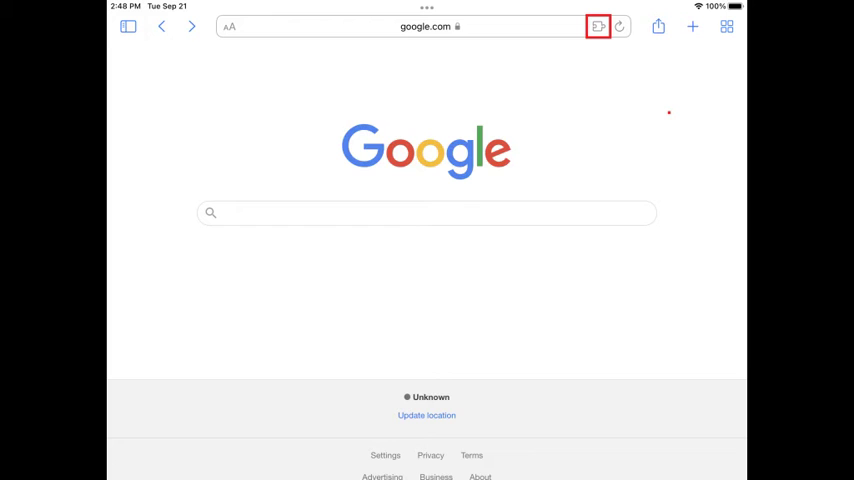
# Step: Bring up Manage Extensions from the address bar, listing 1Password switched off
pyautogui.click(598, 26)
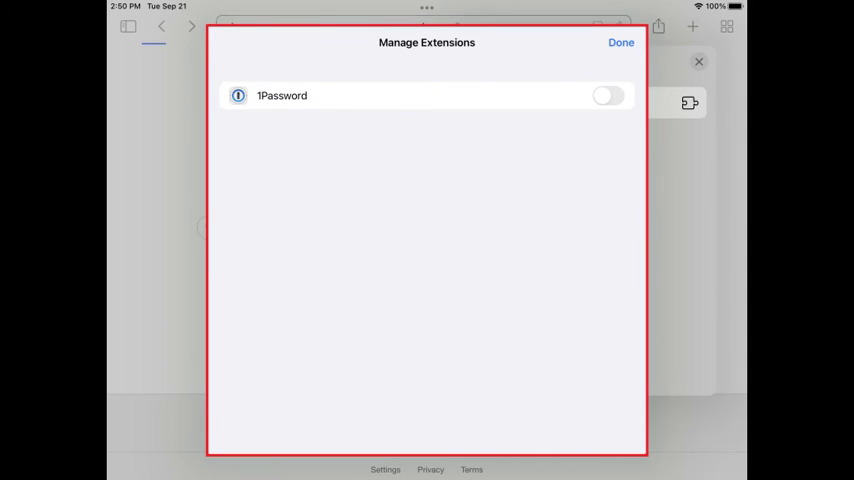
# Step: Enable the 1Password extension and dismiss Manage Extensions with Done
pyautogui.click(608, 96)
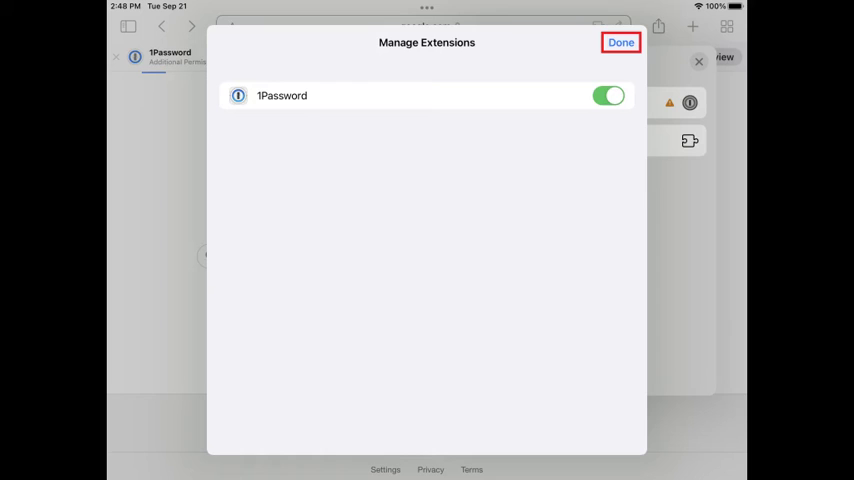
pyautogui.click(620, 42)
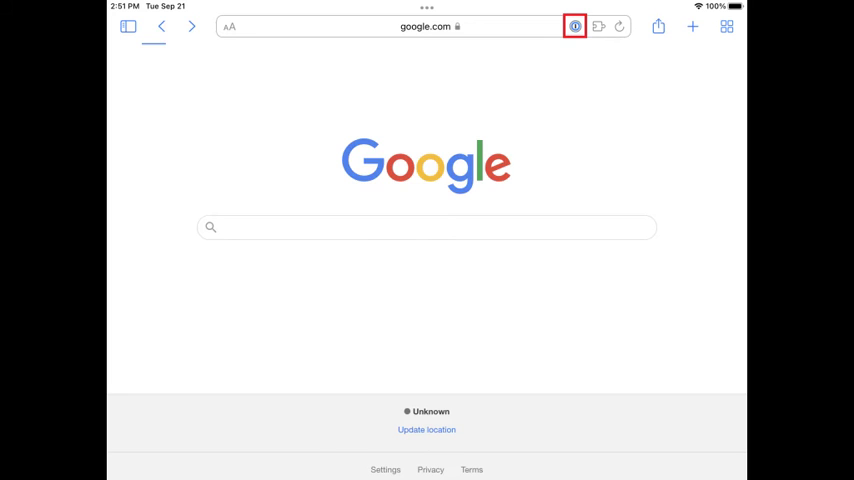
# Step: Reopen Manage Extensions and switch the 1Password extension back off
pyautogui.click(574, 26)
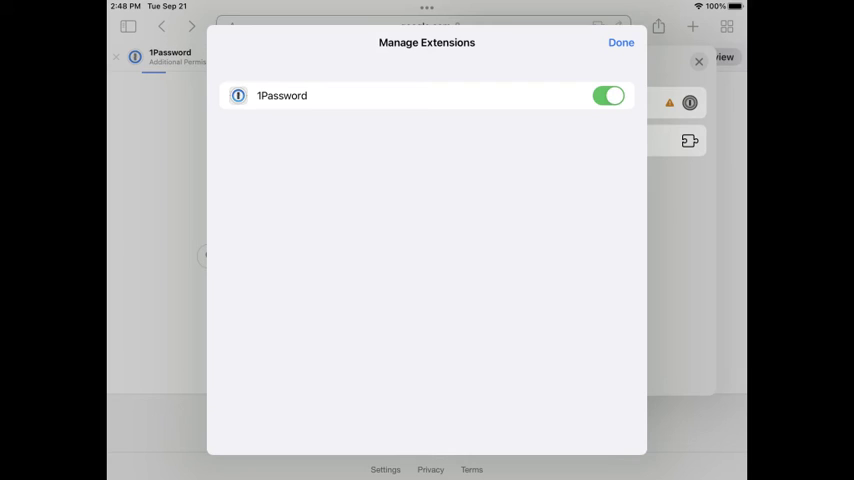
pyautogui.click(608, 96)
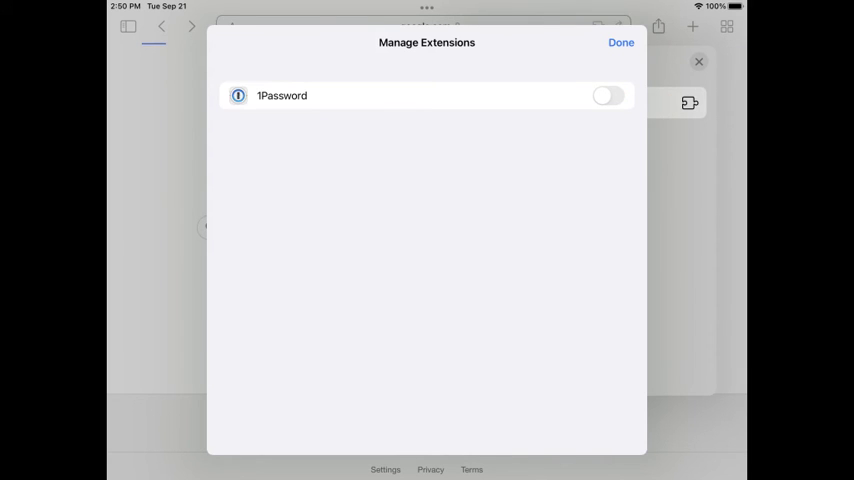